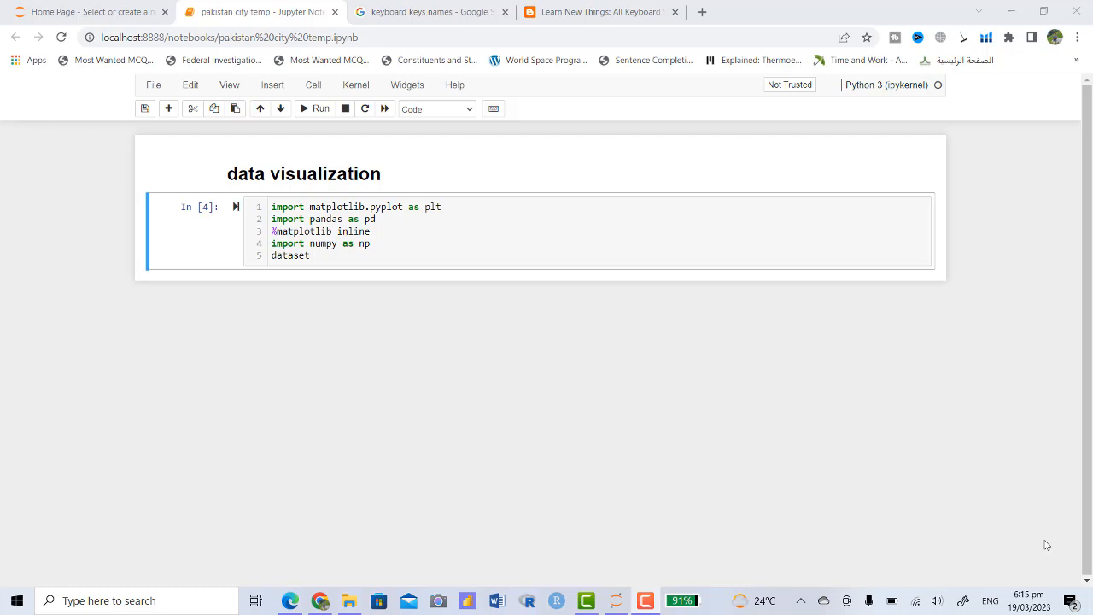
{"action": "mouse_move", "coordinate": [929, 451]}
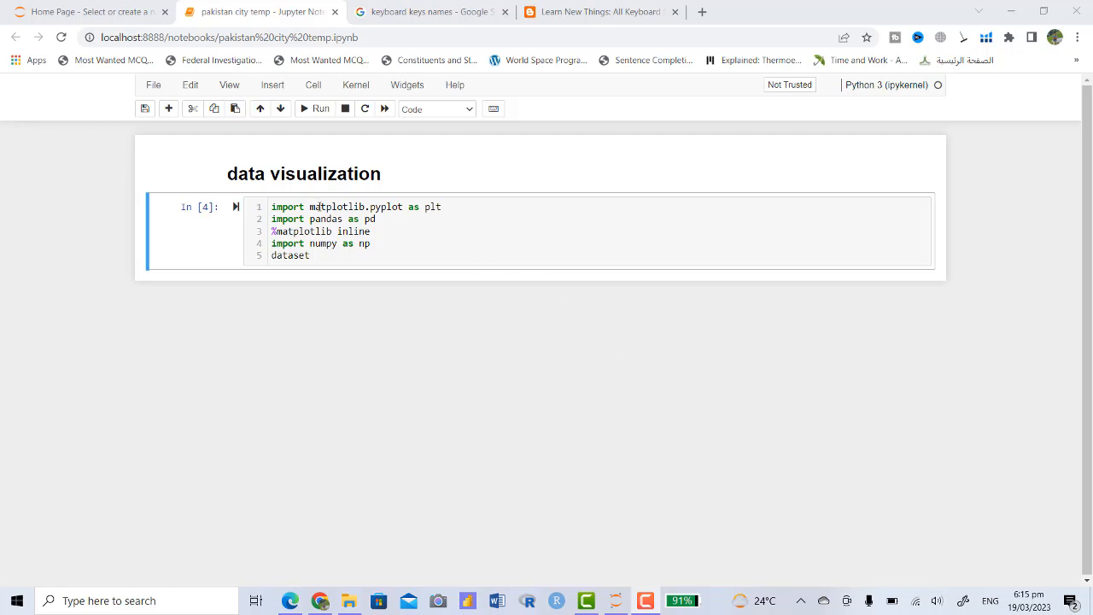
Save the notebook and extend line 5 to dataset=pd.read_excel("") with empty quotes.
{"action": "key", "text": "ctrl+s"}
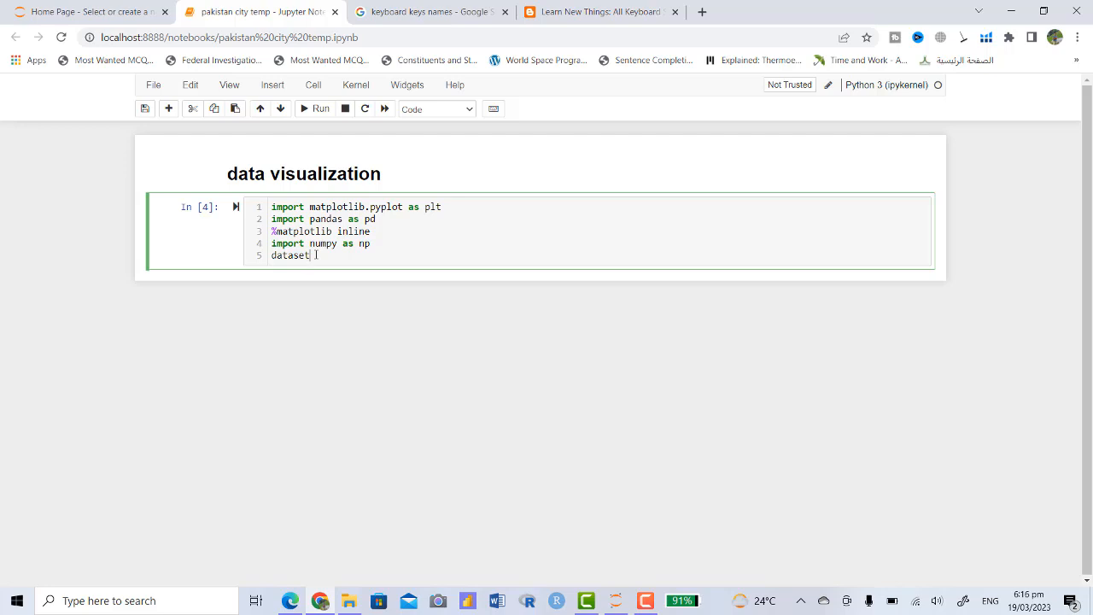
{"action": "type", "text": "=pd.read_excel"}
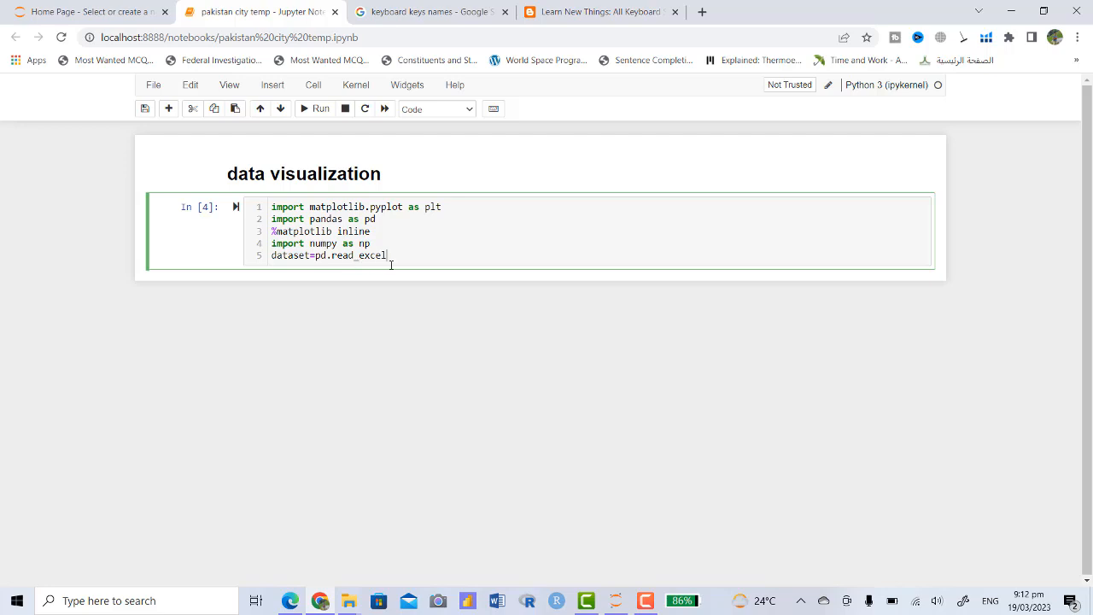
{"action": "type", "text": "()"}
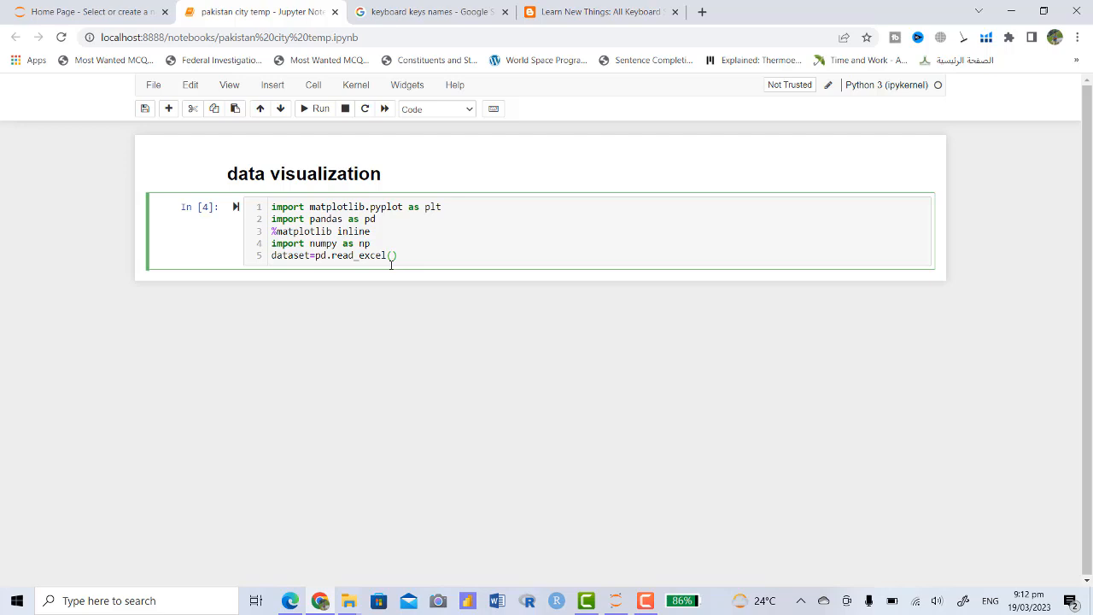
{"action": "type", "text": "\"\""}
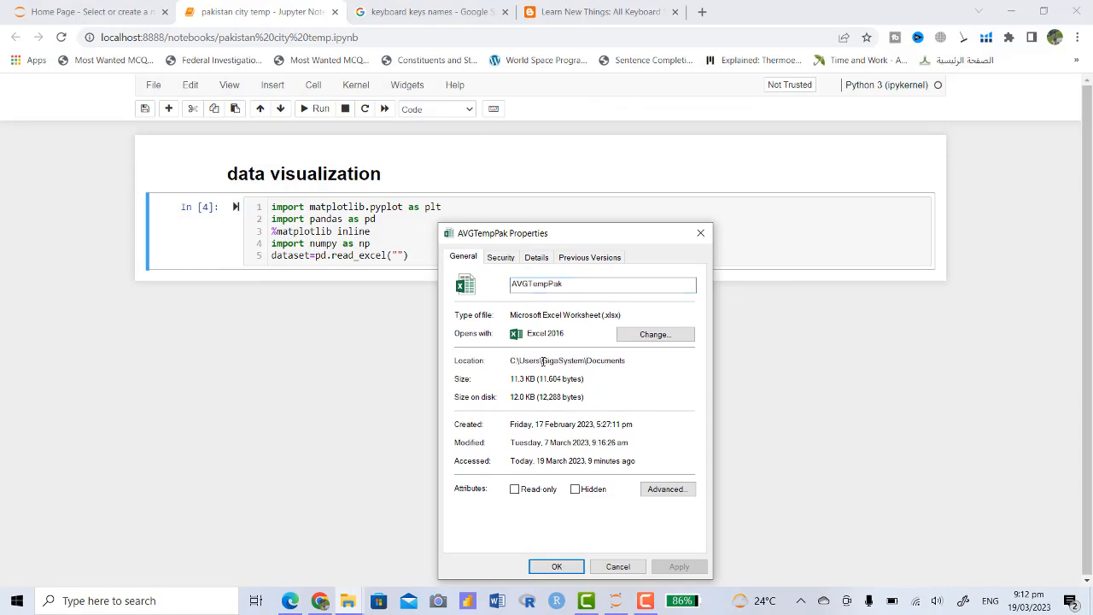
Fill the quotes with the folder path C:\Users\GigaSystem\Documents followed by a dot.
{"action": "double_click", "coordinate": [562, 358]}
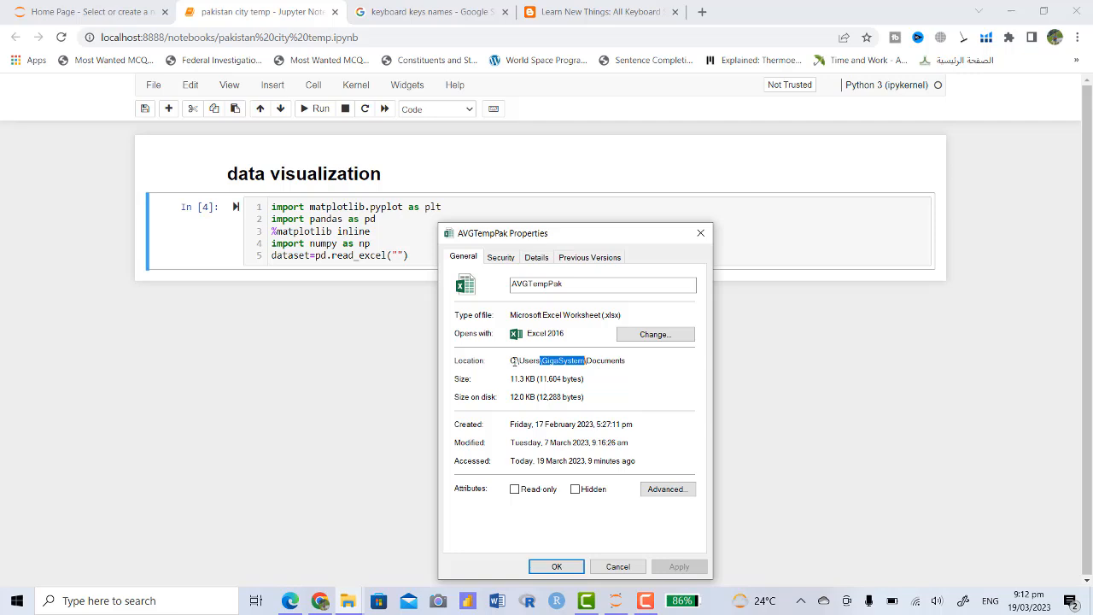
{"action": "triple_click", "coordinate": [567, 359]}
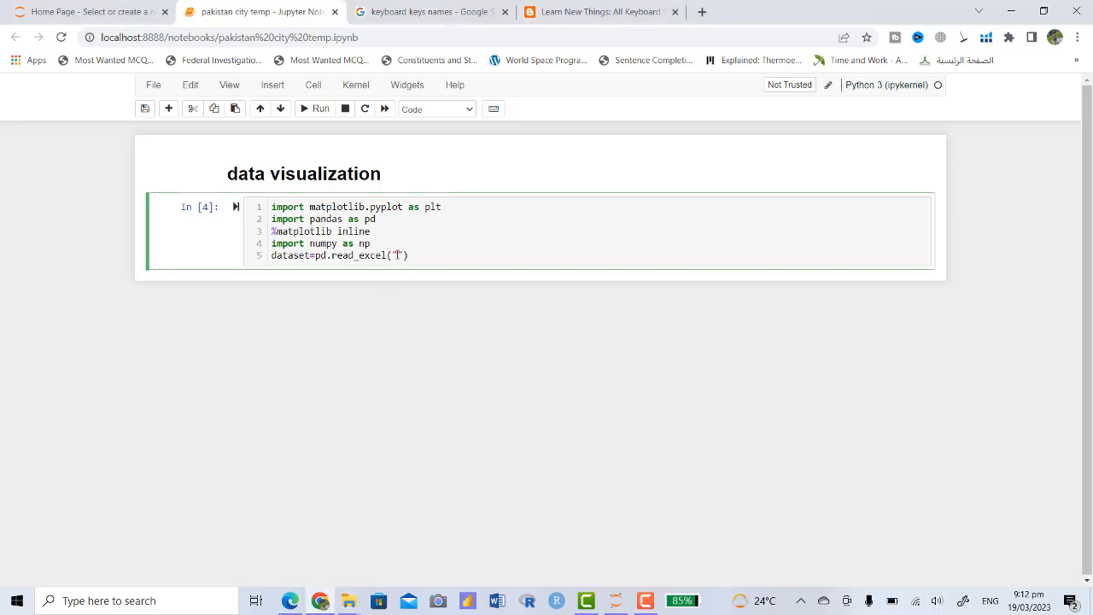
{"action": "type", "text": "C:\\Users\\GigaSystem\\Documents"}
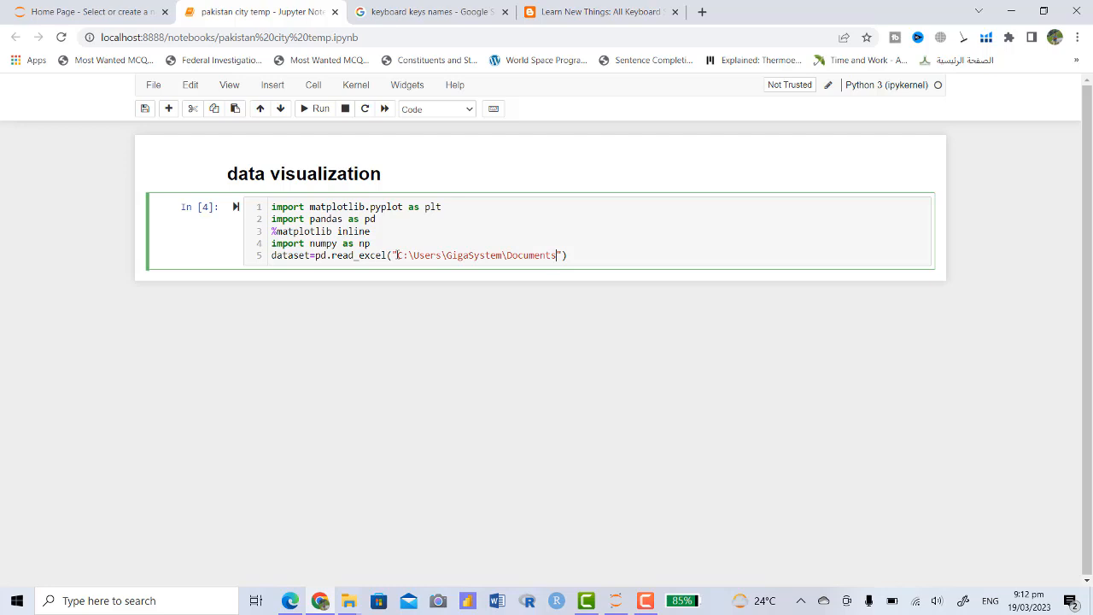
{"action": "type", "text": "."}
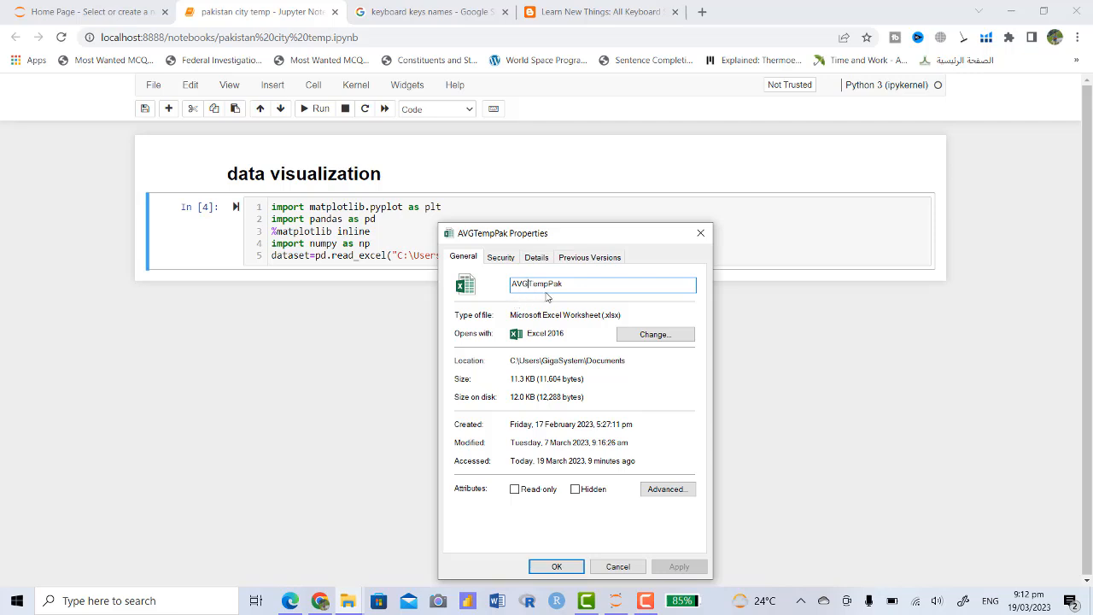
Append the spreadsheet file name AVGTempPak to the path inside read_excel.
{"action": "double_click", "coordinate": [536, 283]}
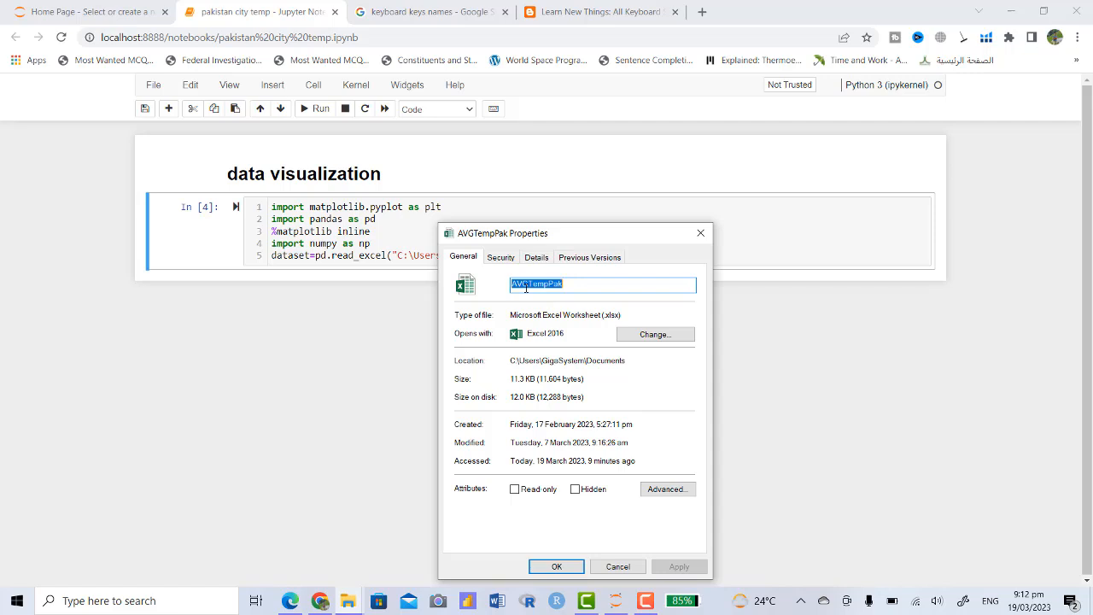
{"action": "mouse_move", "coordinate": [571, 538]}
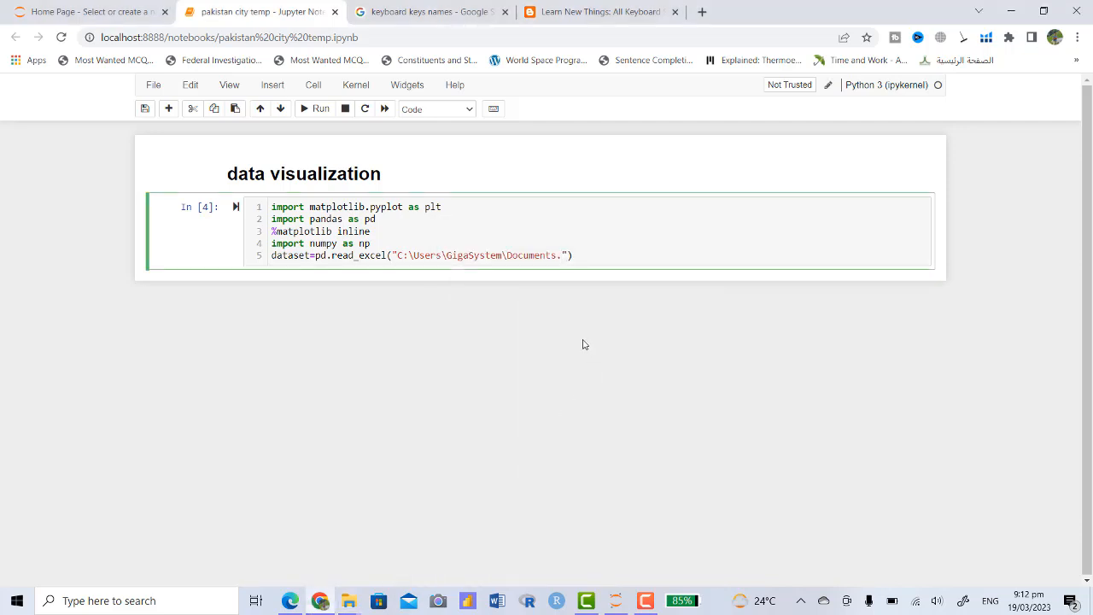
{"action": "type", "text": "AVGTempPak"}
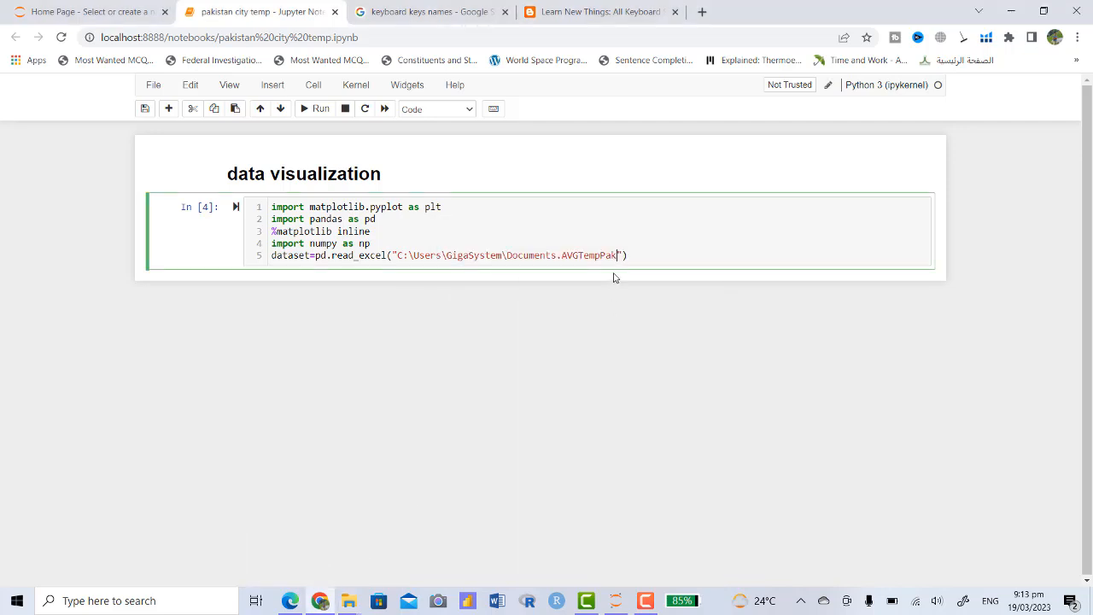
Complete the path as ...\\AVGTempPak.xlsx with escaped backslashes and run the import cell.
{"action": "type", "text": "."}
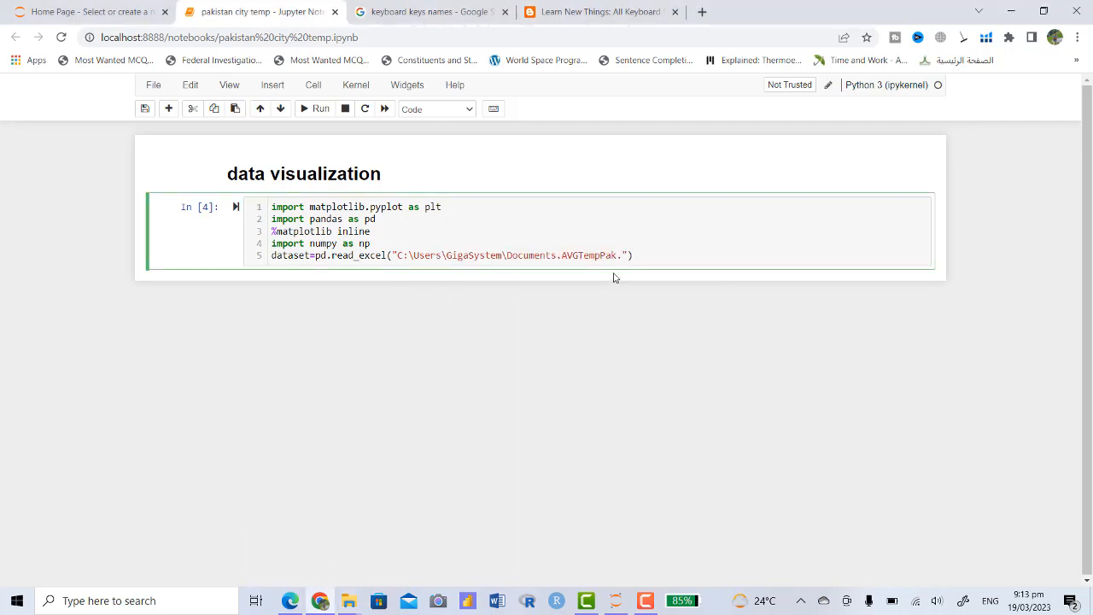
{"action": "type", "text": ".xlsx"}
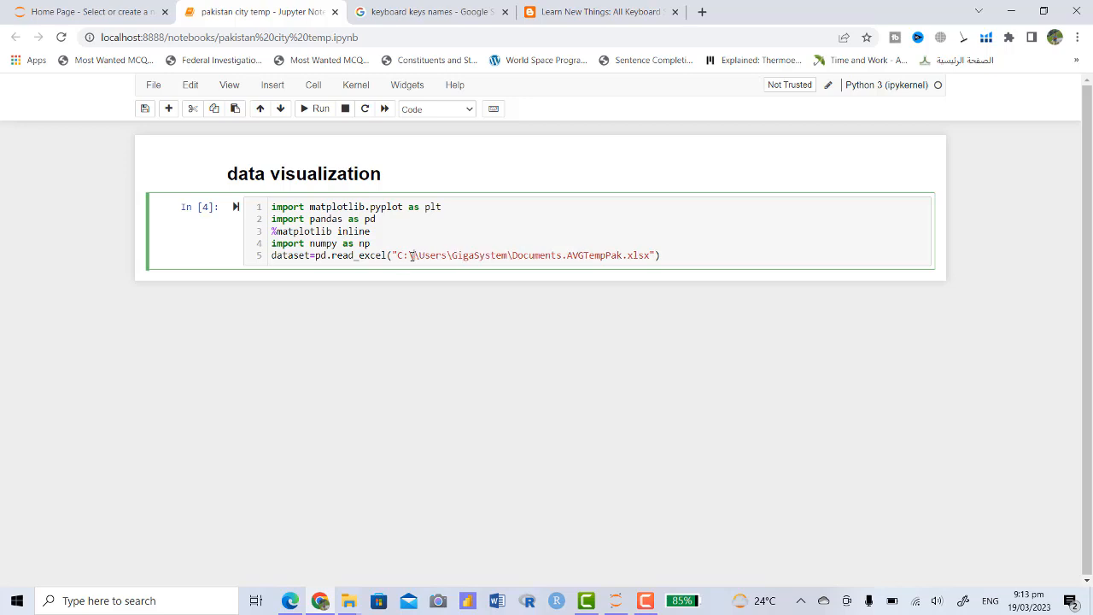
{"action": "type", "text": "\\"}
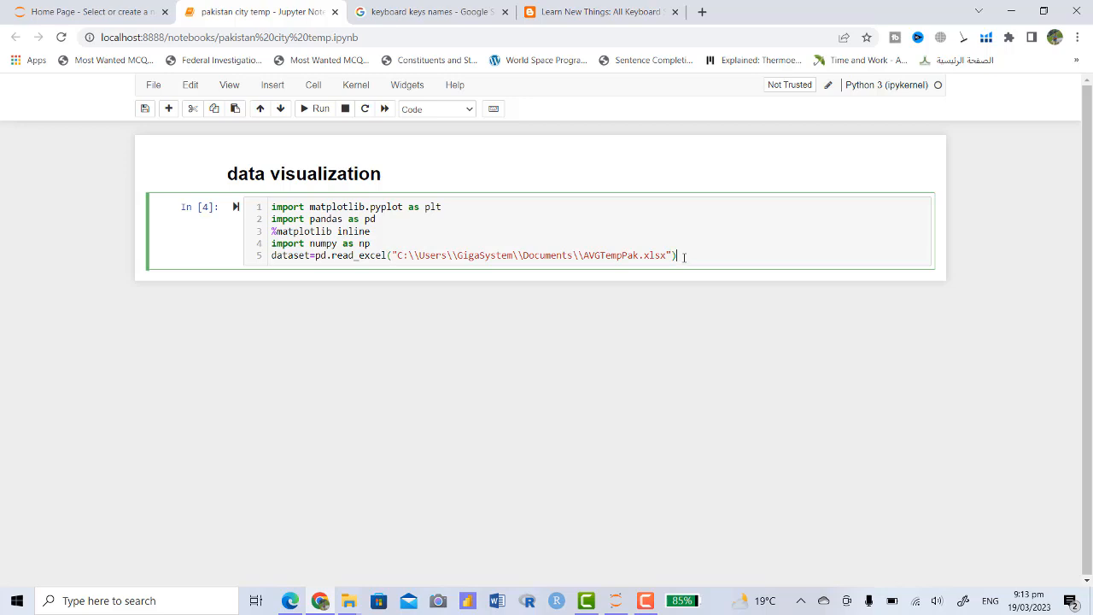
{"action": "key", "text": "shift+enter"}
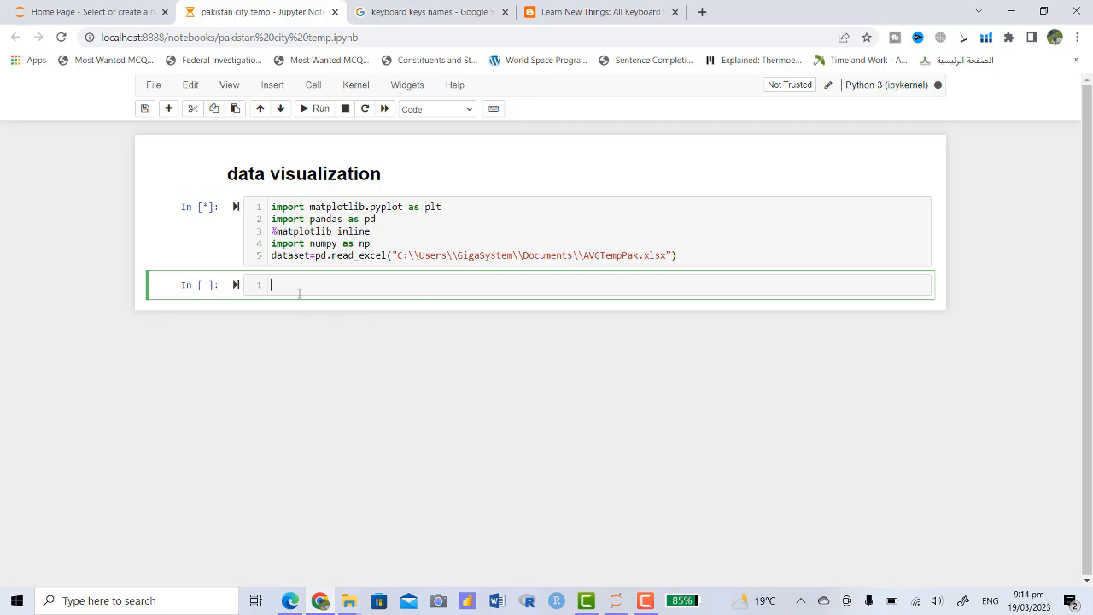
Evaluate dataset in the second cell to display the city temperature DataFrame.
{"action": "left_click", "coordinate": [314, 110]}
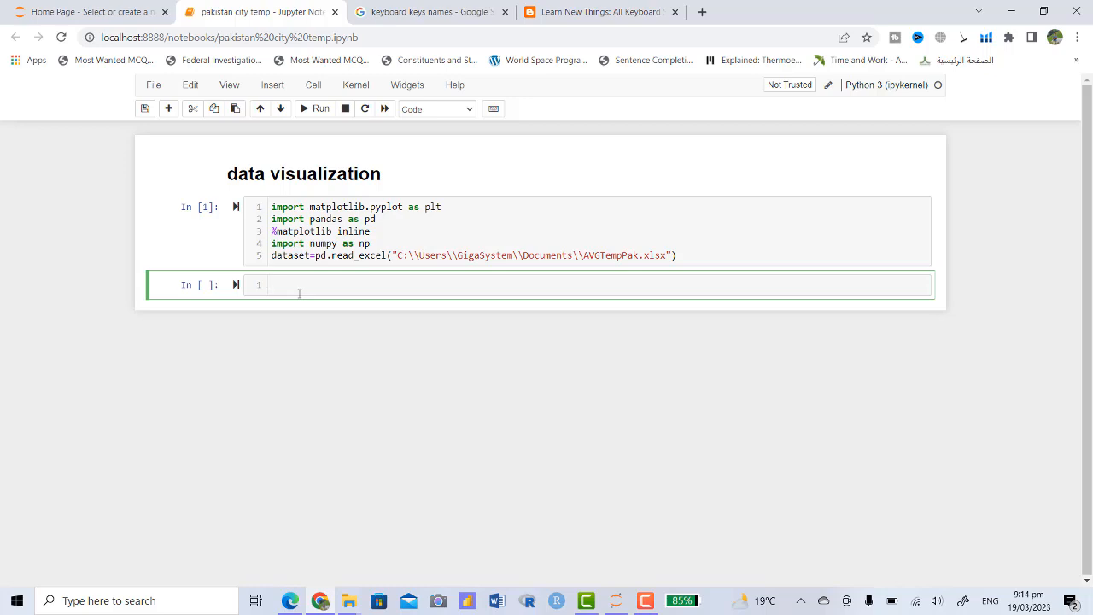
{"action": "type", "text": "d"}
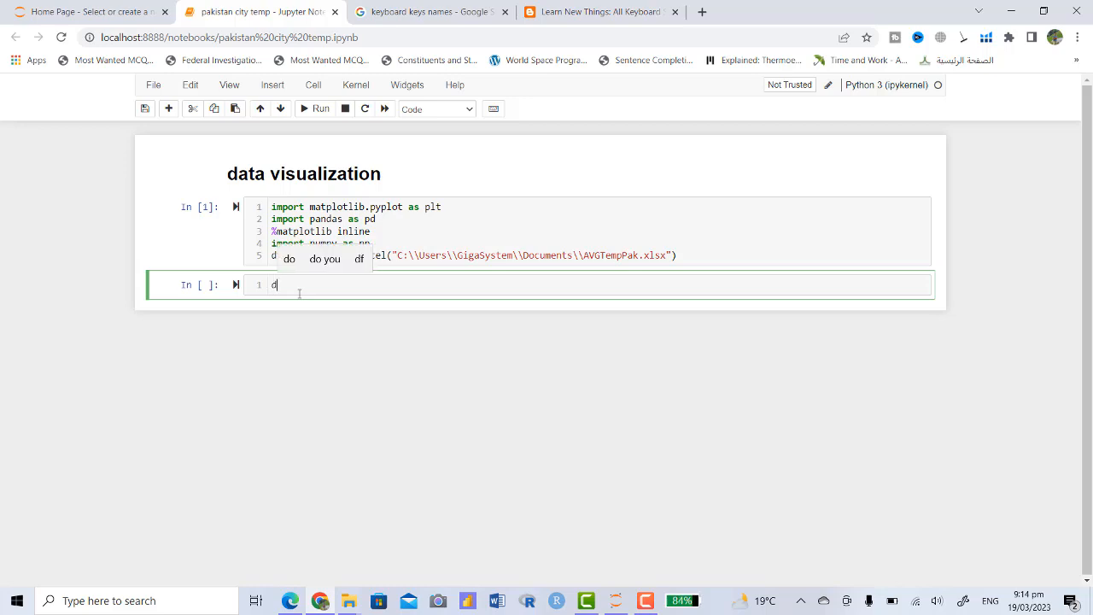
{"action": "type", "text": "ataset"}
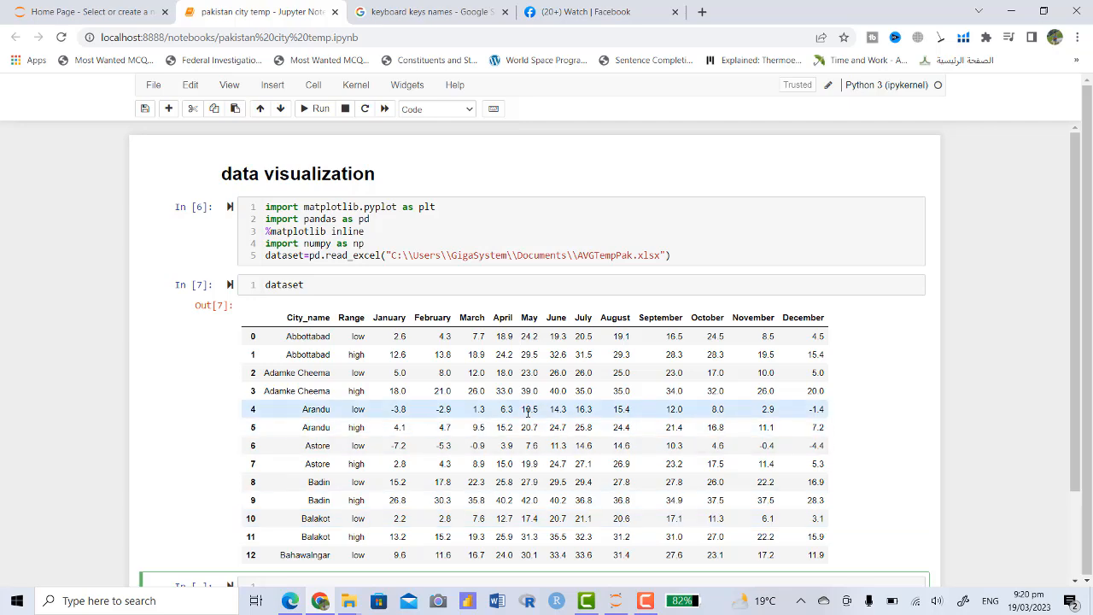
Enter dataset.plot() in a new cell to chart the twelve monthly temperature series.
{"action": "scroll", "scroll_direction": "down", "scroll_amount": 3}
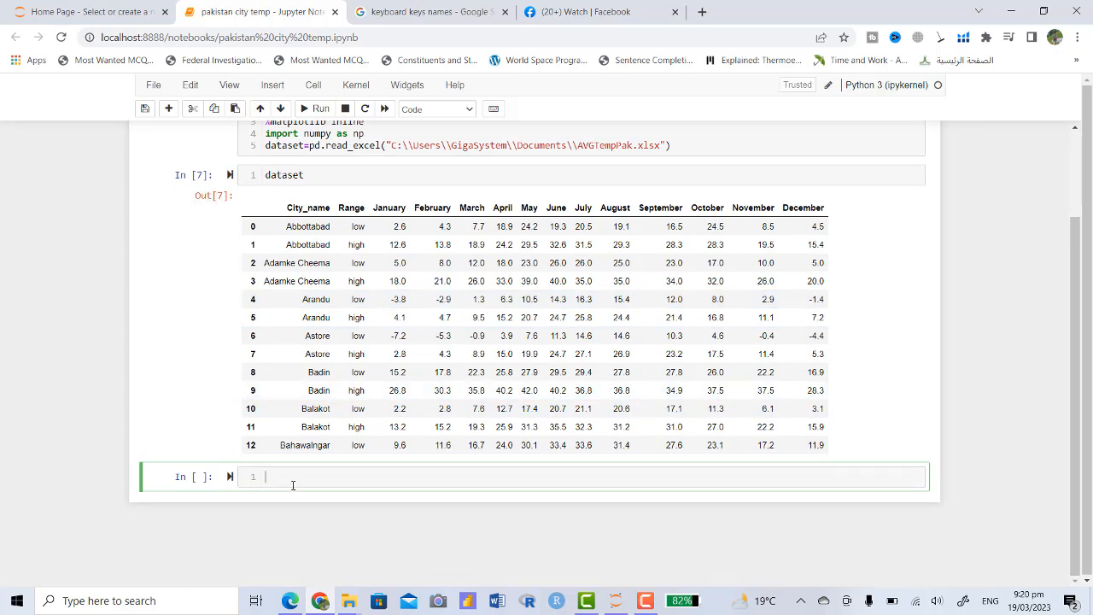
{"action": "type", "text": "d"}
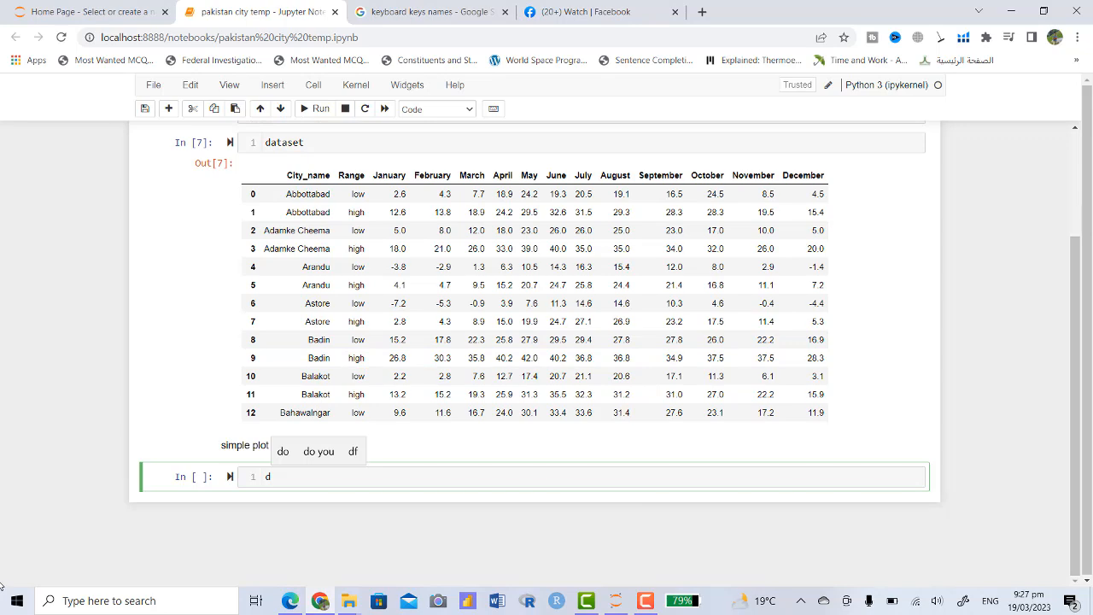
{"action": "type", "text": "ataset"}
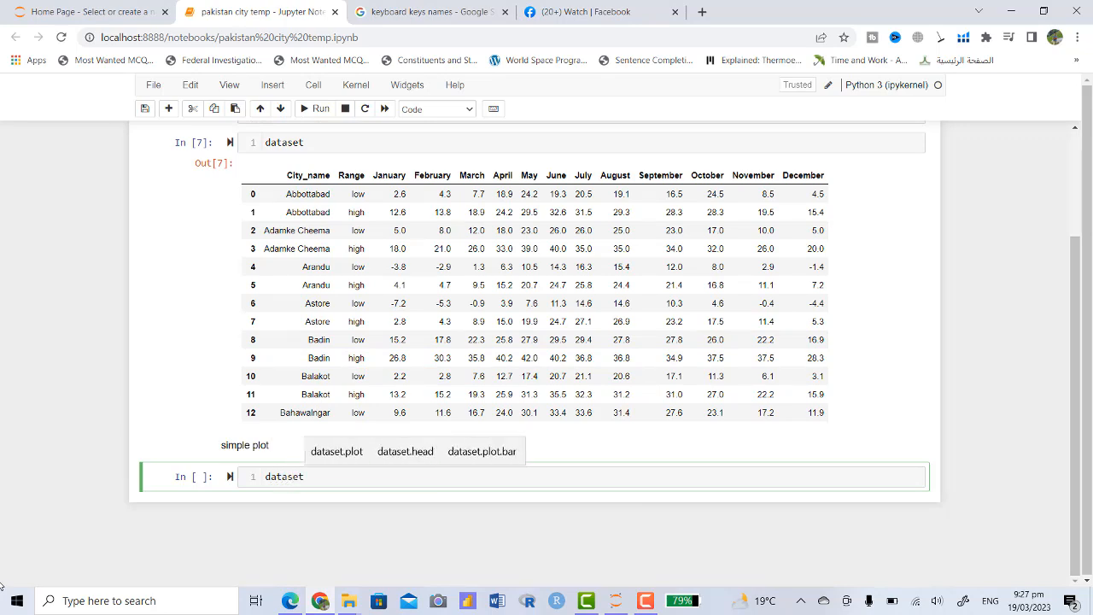
{"action": "type", "text": ".plot"}
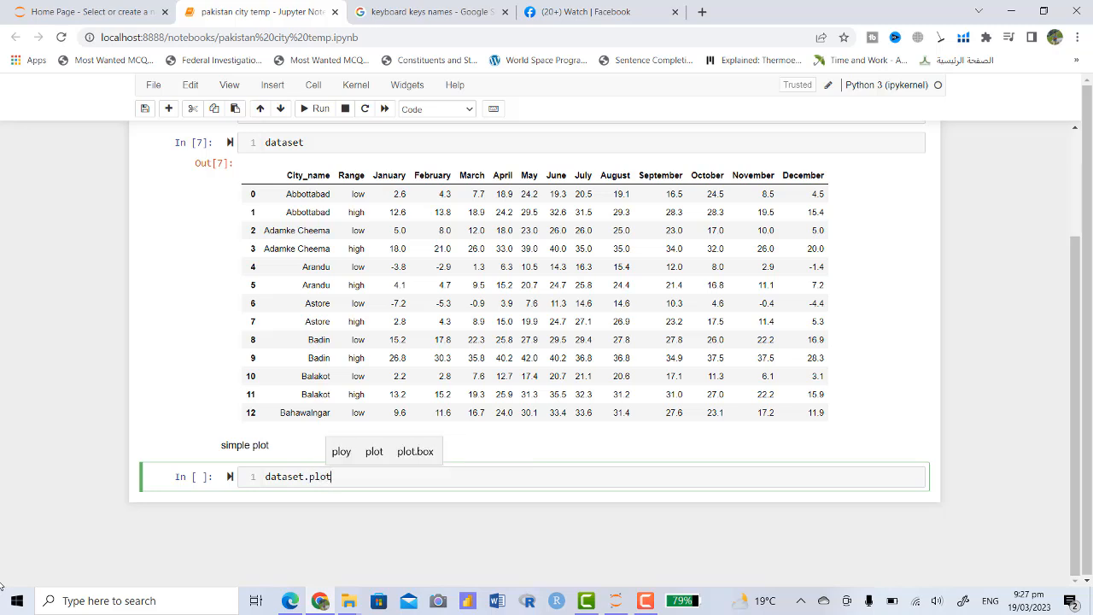
{"action": "type", "text": "()"}
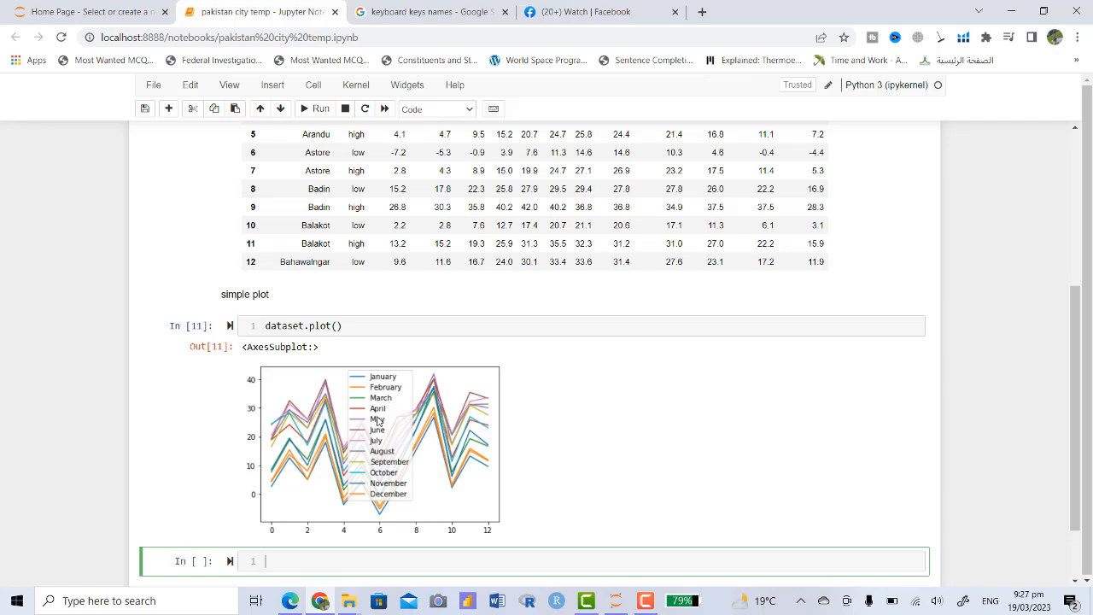
{"action": "mouse_move", "coordinate": [251, 484]}
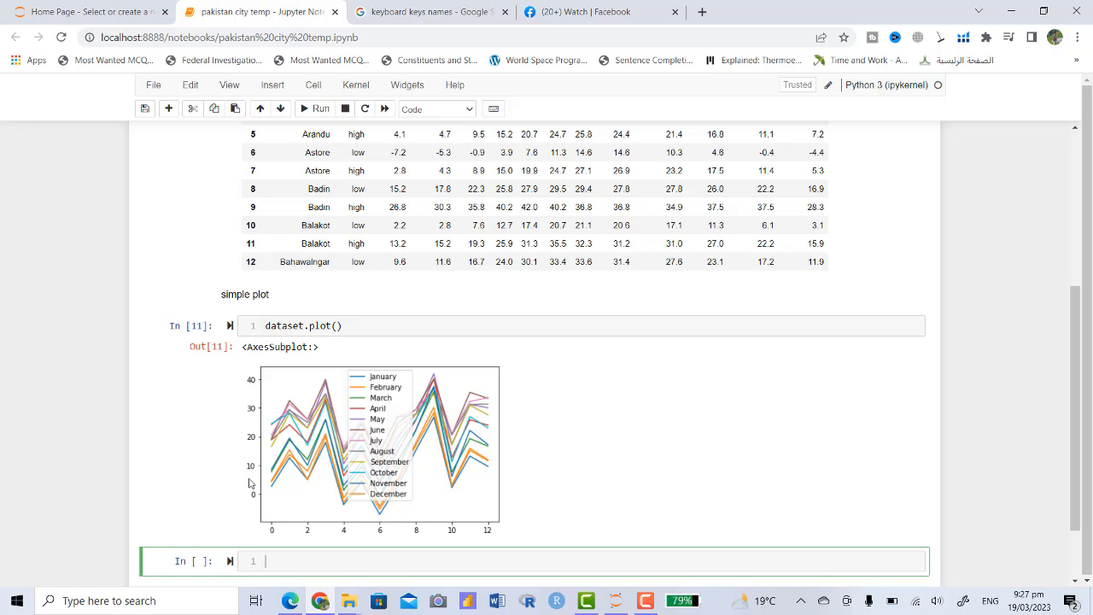
{"action": "mouse_move", "coordinate": [246, 389]}
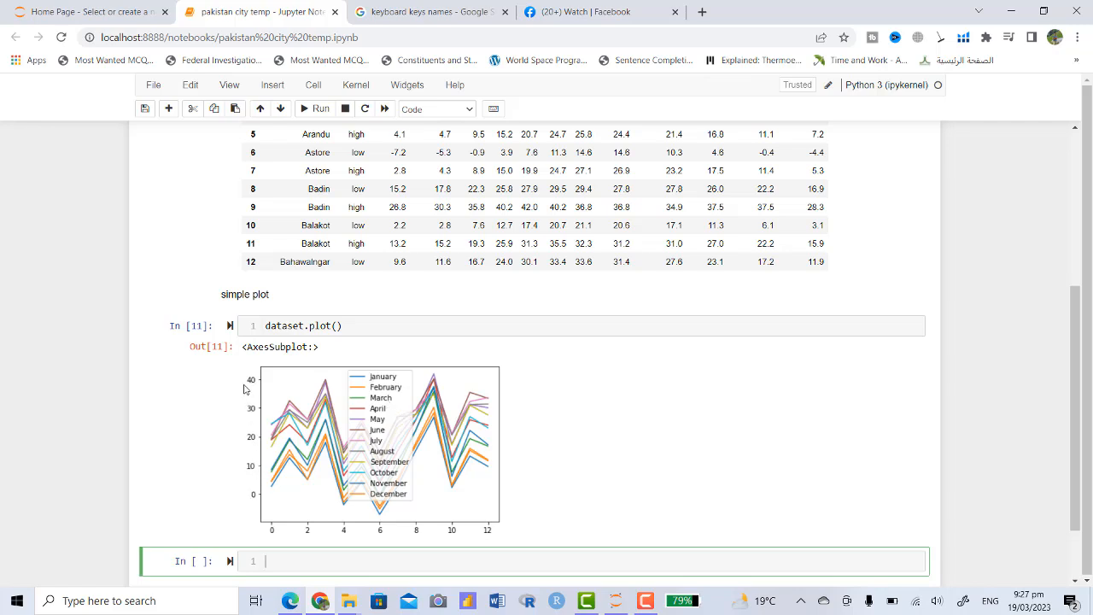
{"action": "mouse_move", "coordinate": [243, 508]}
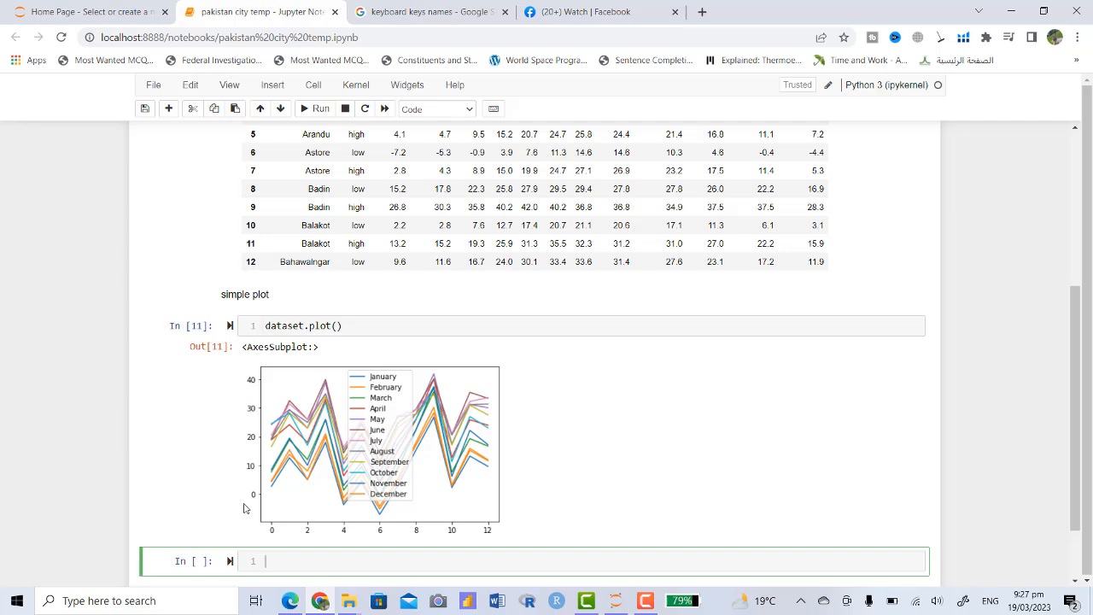